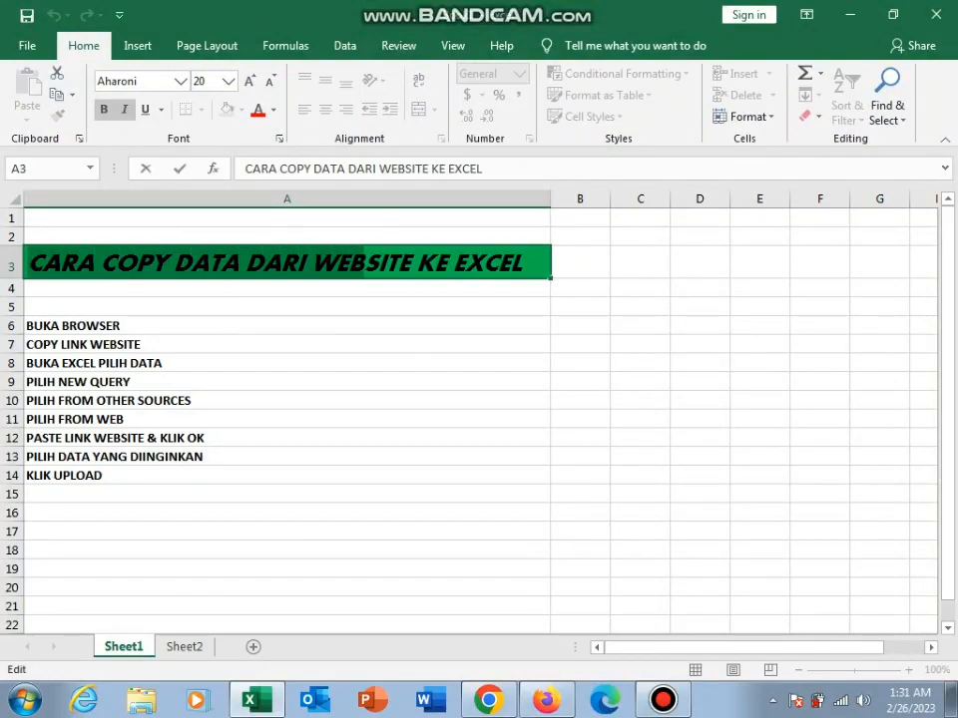
# - Review the listed import steps: copy website link, paste link and confirm, final upload
pyautogui.click(287, 343)
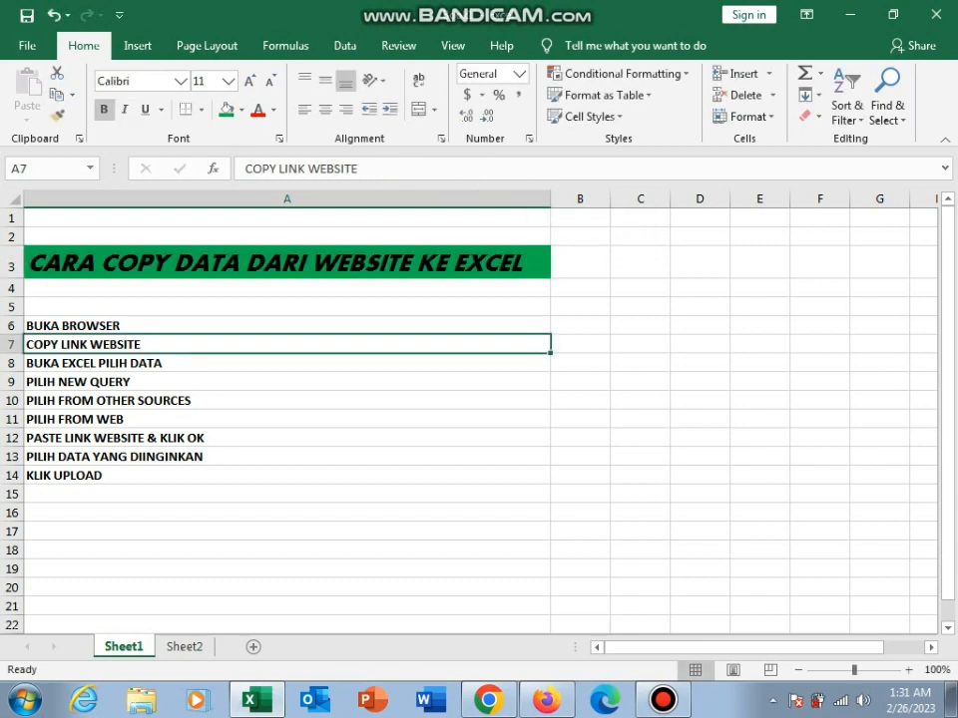
pyautogui.click(287, 325)
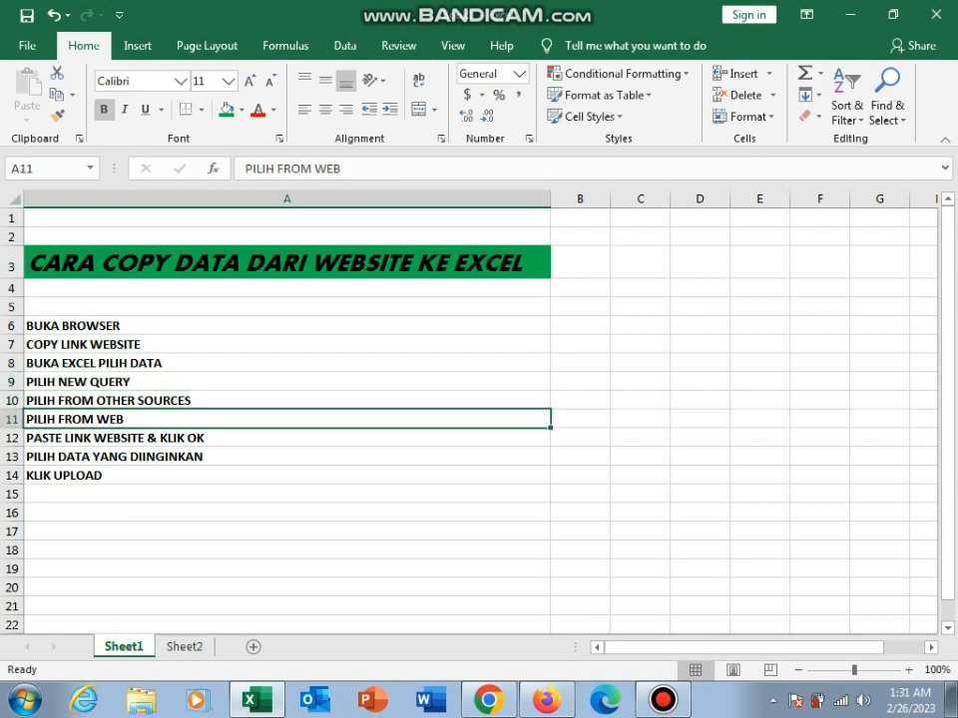
pyautogui.click(287, 437)
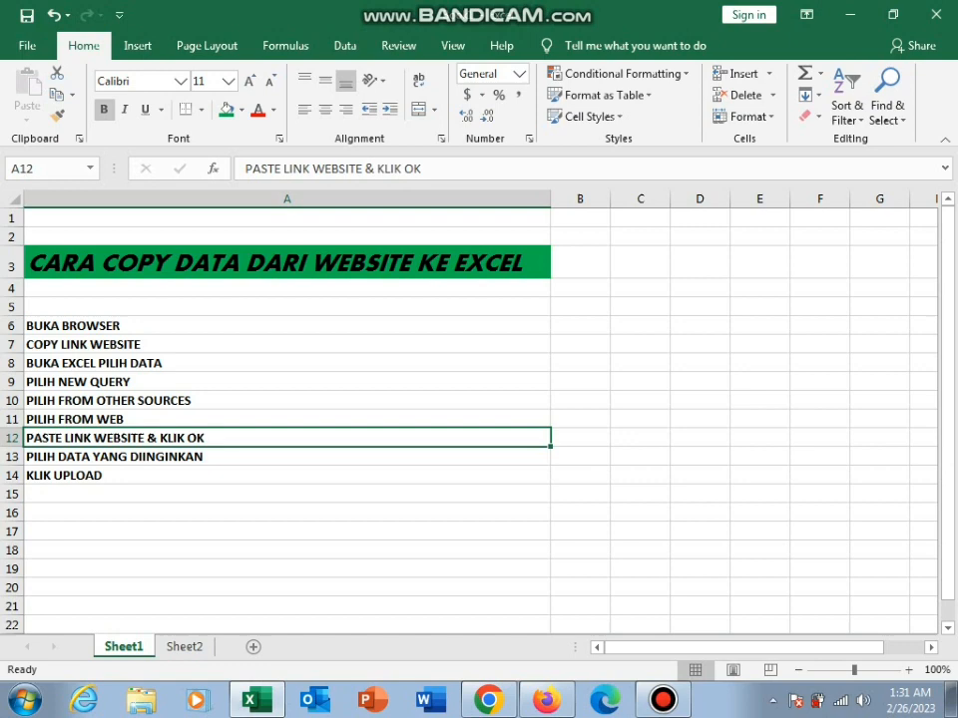
pyautogui.click(287, 474)
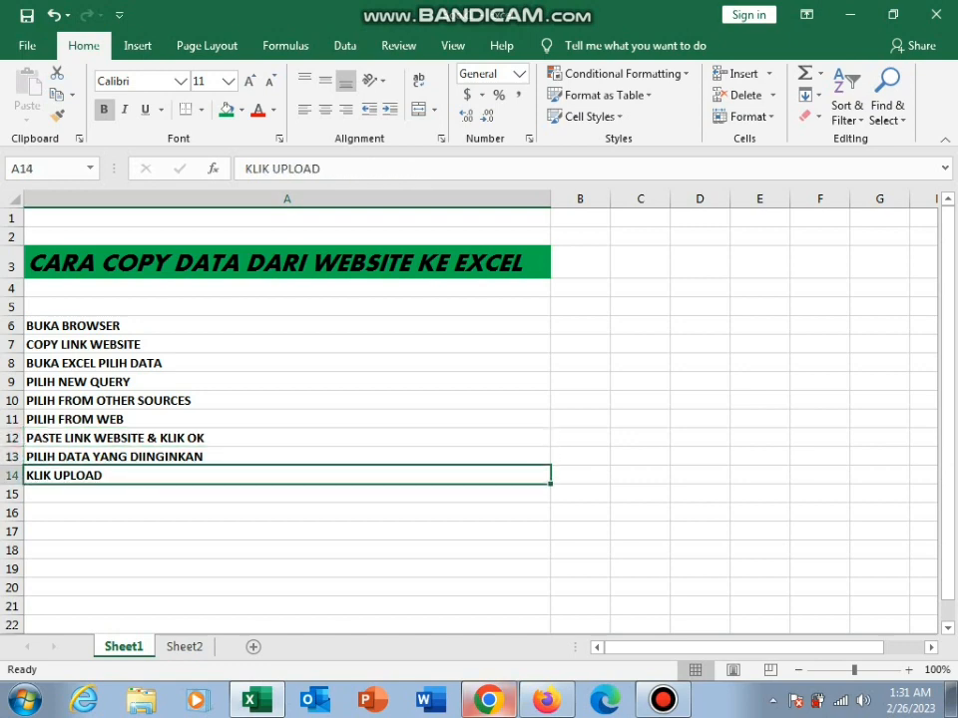
# - Copy the Wikipedia regencies-and-cities URL in Chrome and return to the Excel steps sheet
pyautogui.click(487, 699)
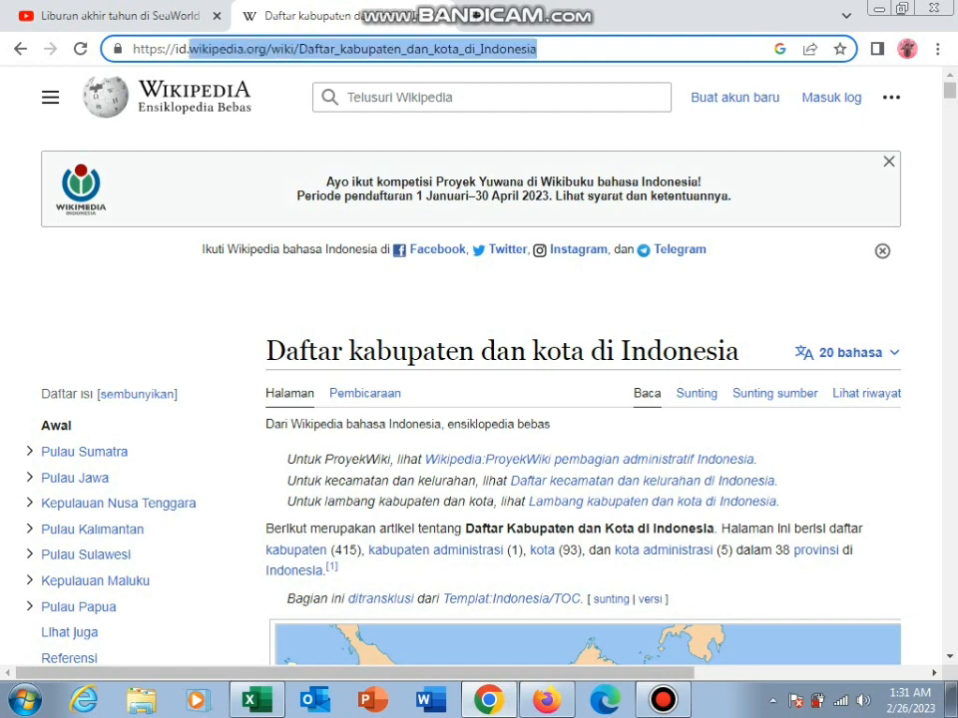
pyautogui.moveTo(511, 188)
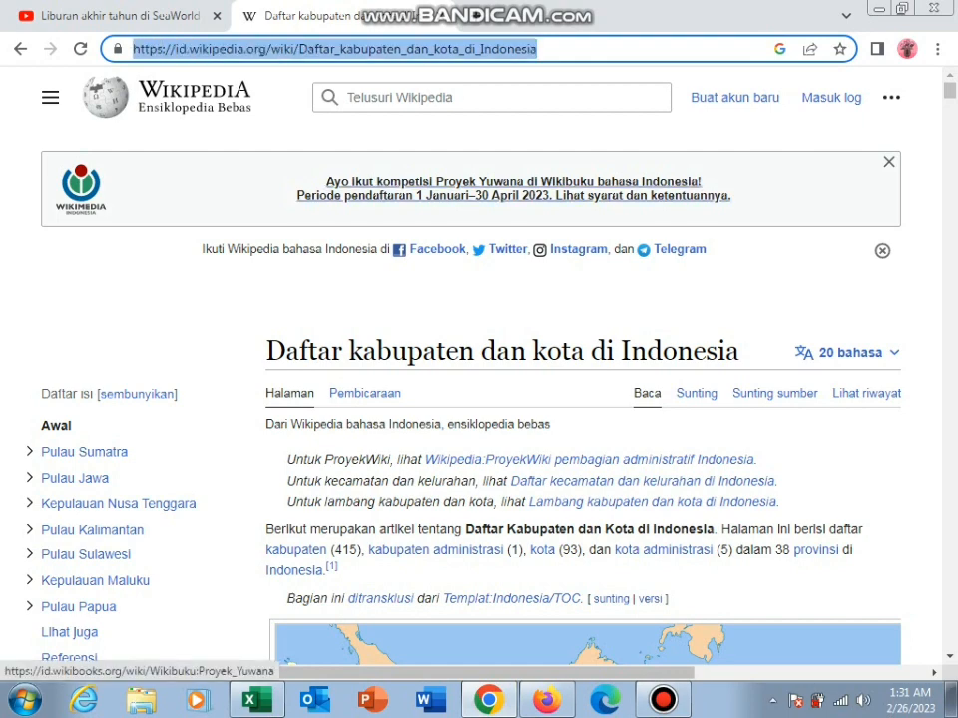
pyautogui.click(255, 698)
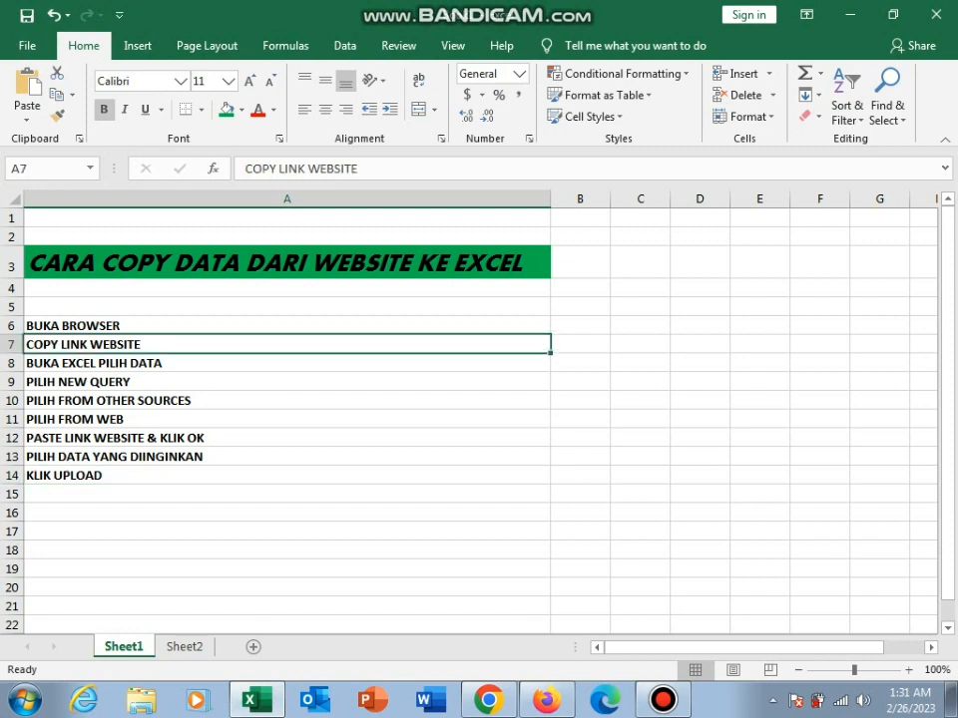
# - Show the Data ribbon with its Get & Transform and New Query commands
pyautogui.click(288, 363)
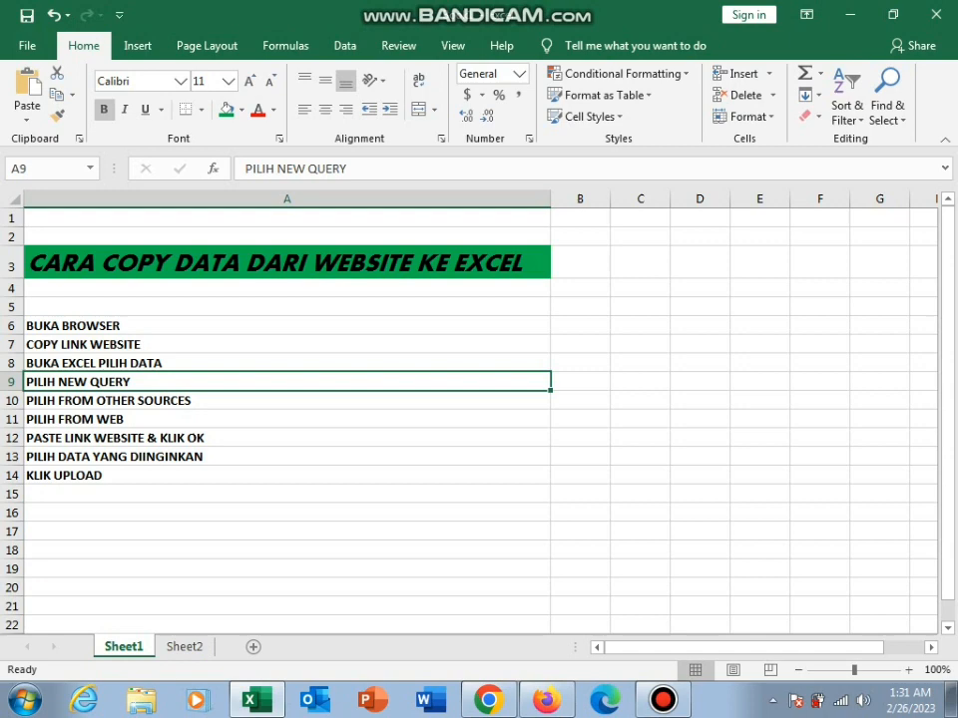
pyautogui.click(343, 44)
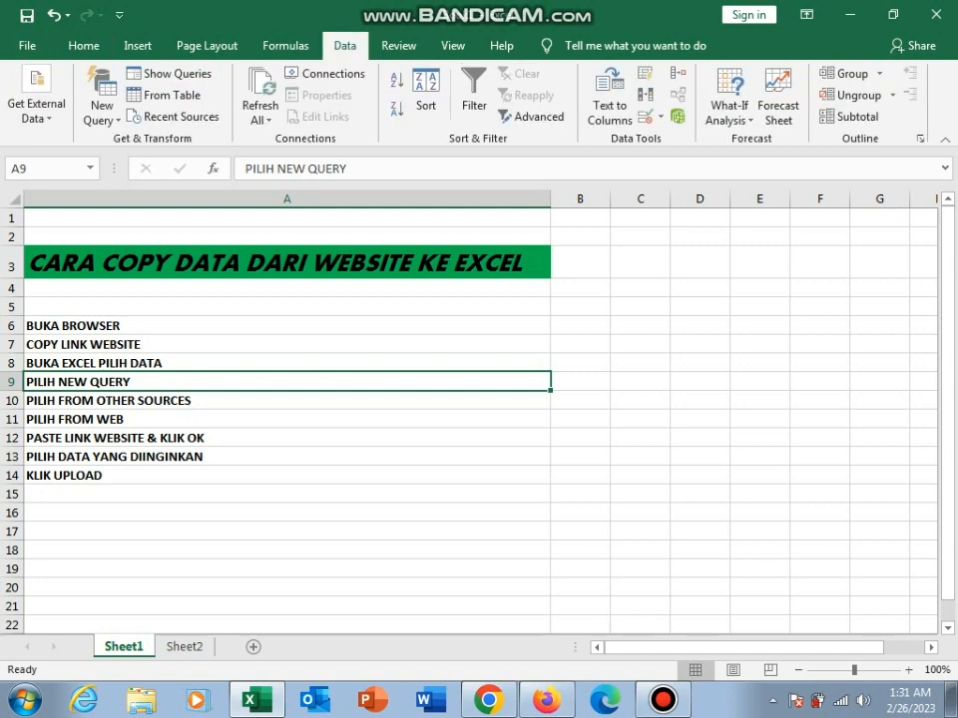
pyautogui.moveTo(100, 96)
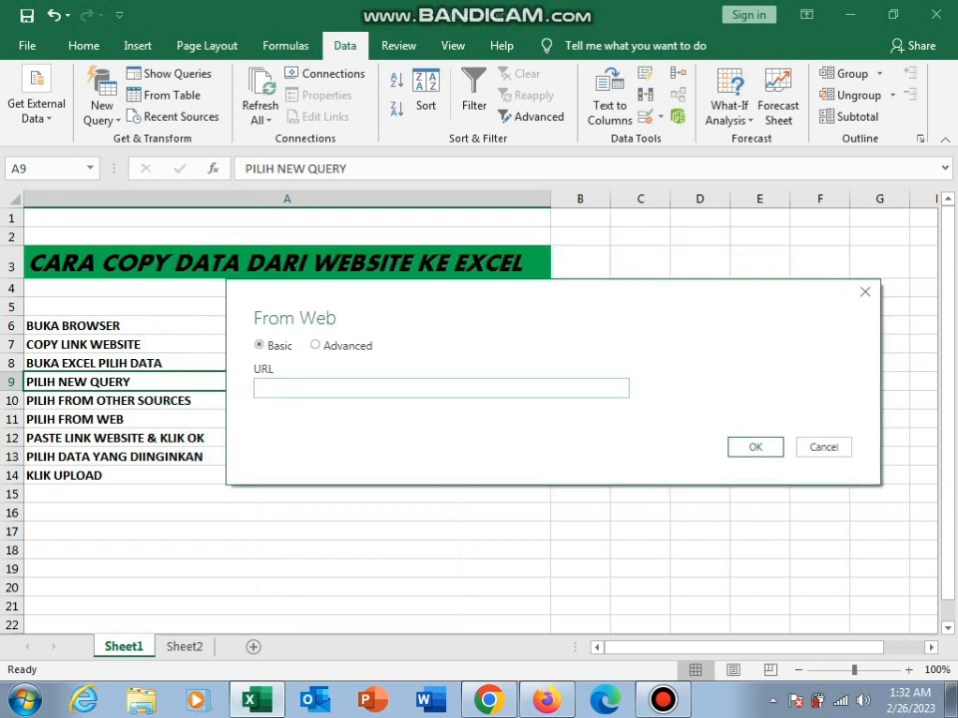
pyautogui.write('https://id.wikipedia.org/wiki/Daftar_kabupaten_dan_kota_di_Indonesia')
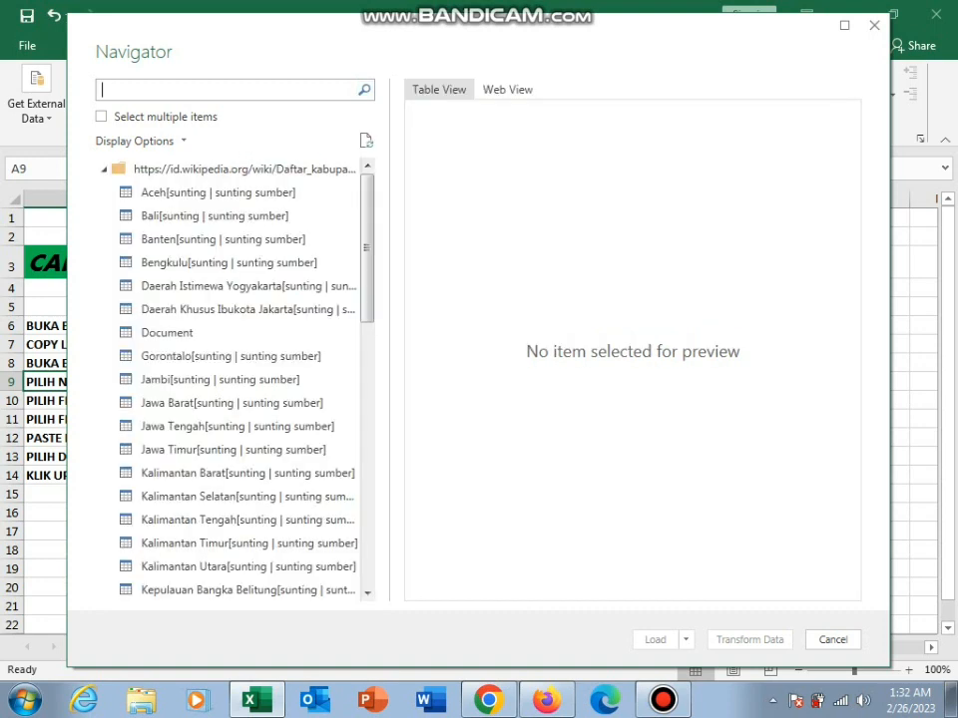
# - Preview the Daerah Khusus Ibukota Jakarta table and load it into a new sheet
pyautogui.click(245, 309)
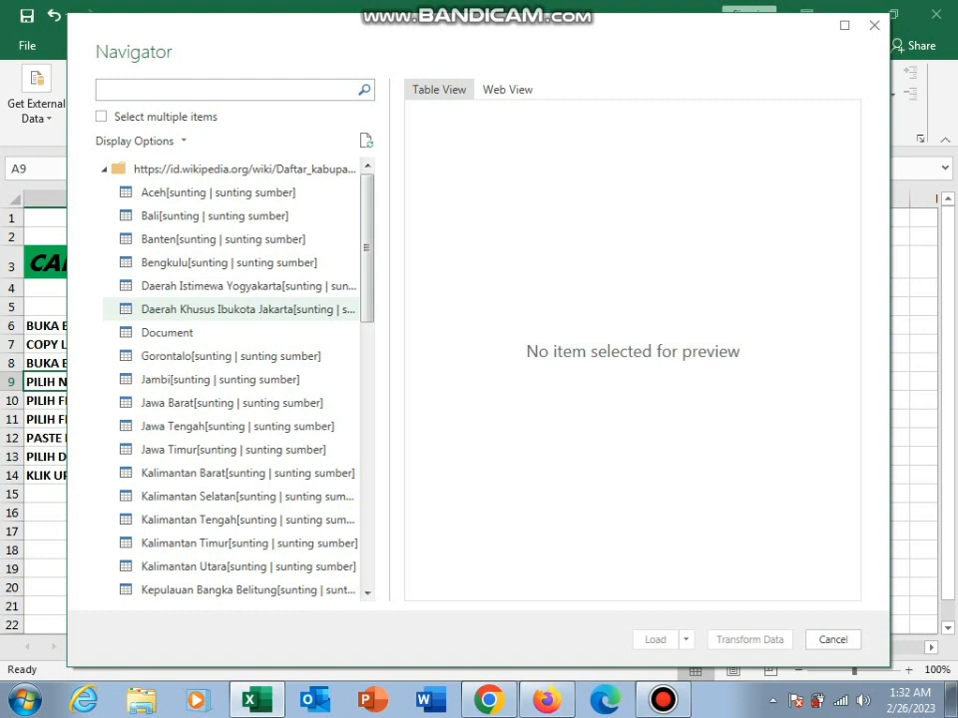
pyautogui.click(245, 309)
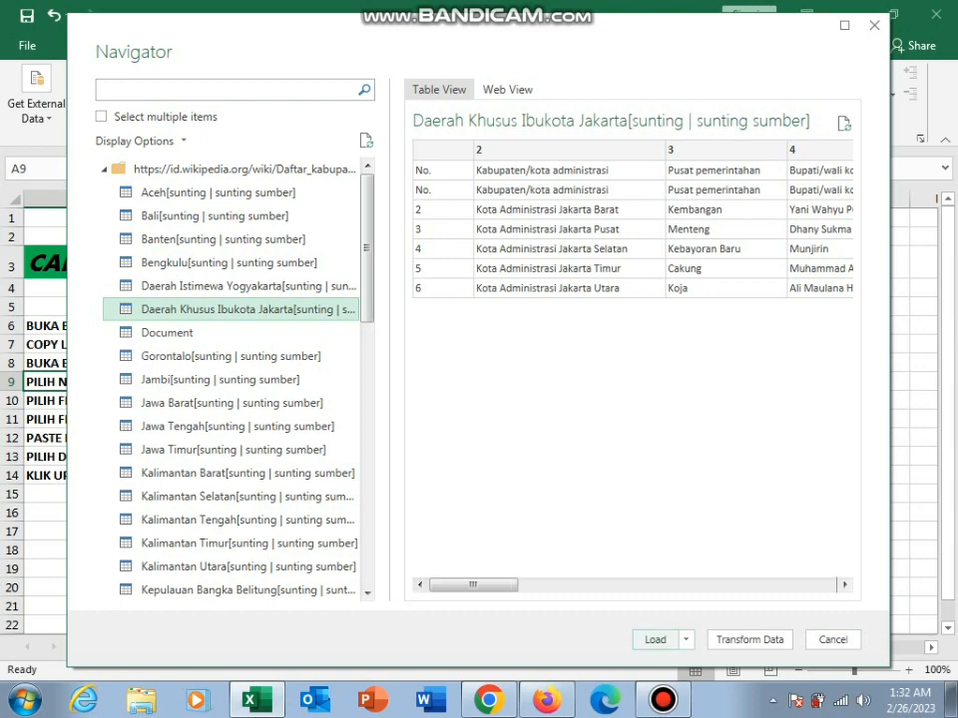
pyautogui.click(830, 639)
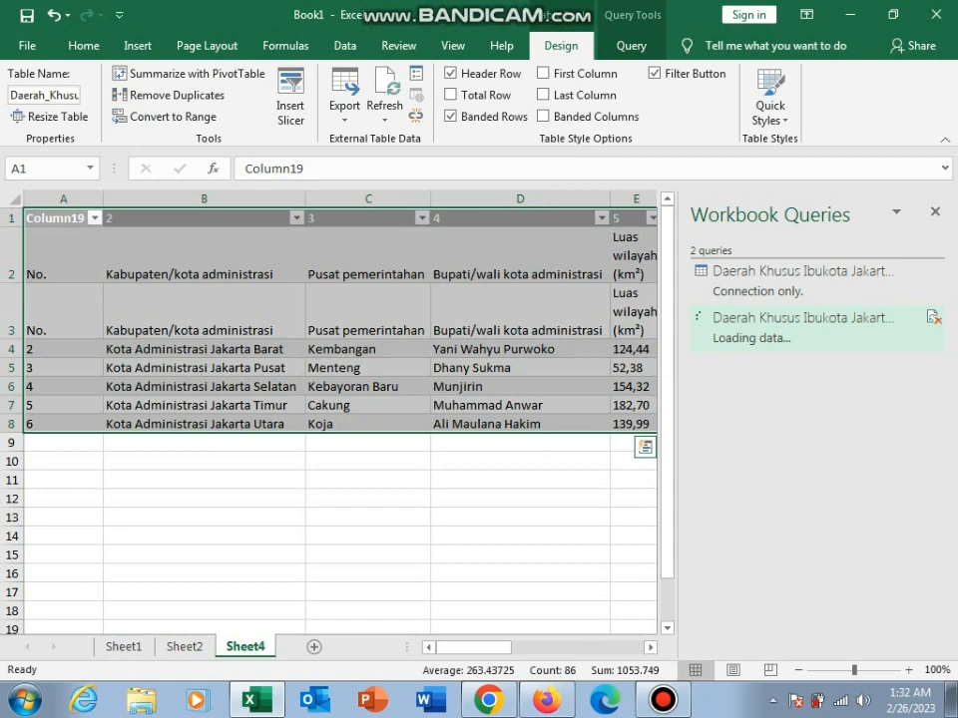
# - Paste the nine-step list from Sheet1 into cells A13:A21 beneath the Jakarta table
pyautogui.click(203, 311)
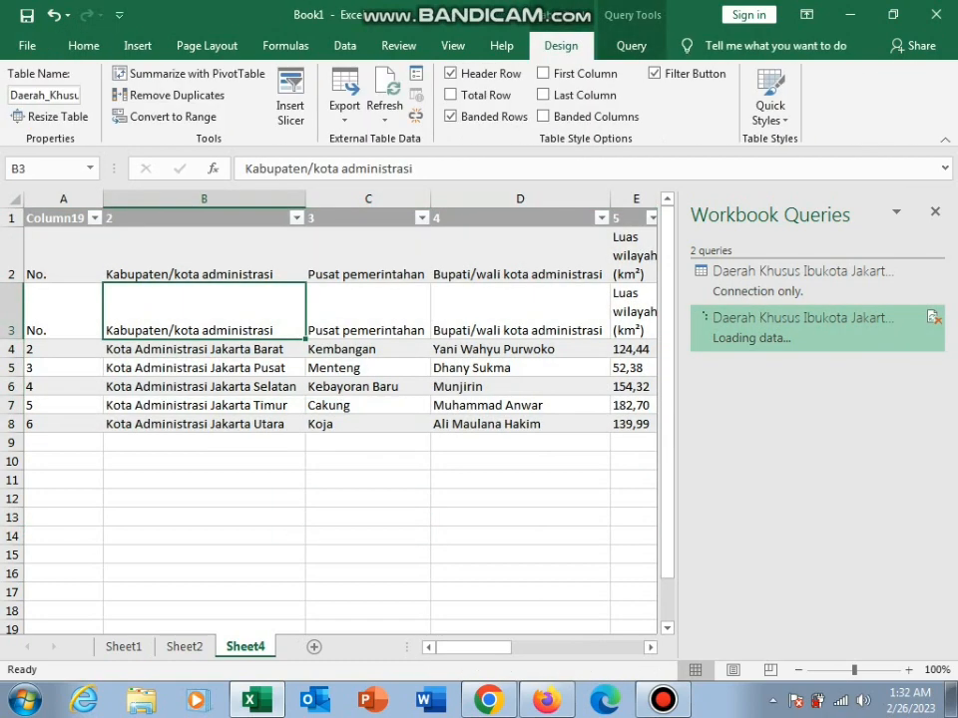
pyautogui.click(519, 347)
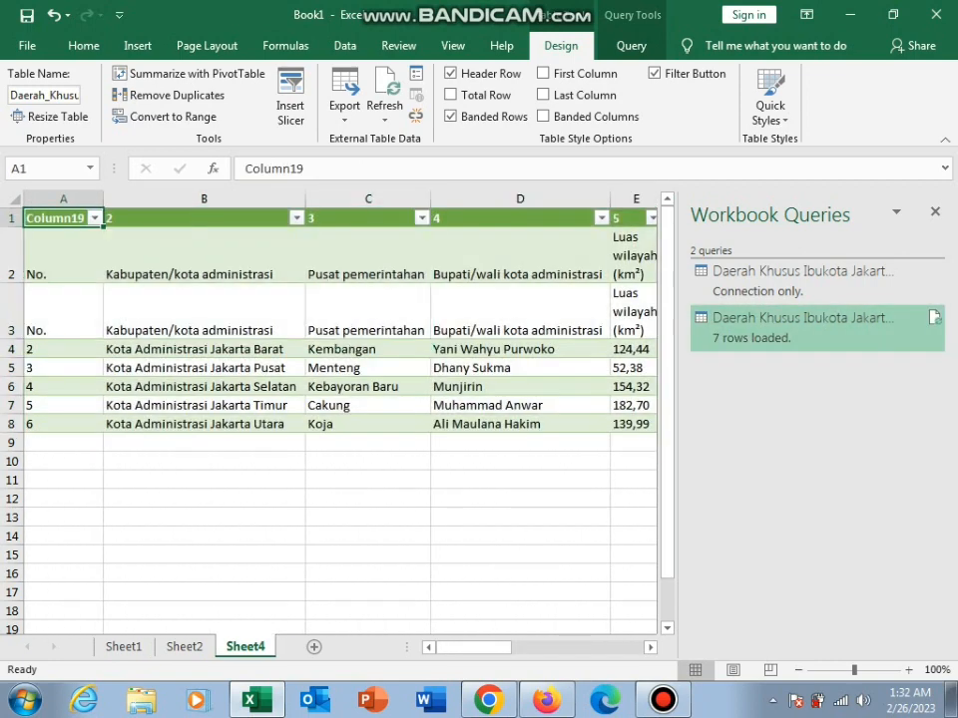
pyautogui.click(64, 367)
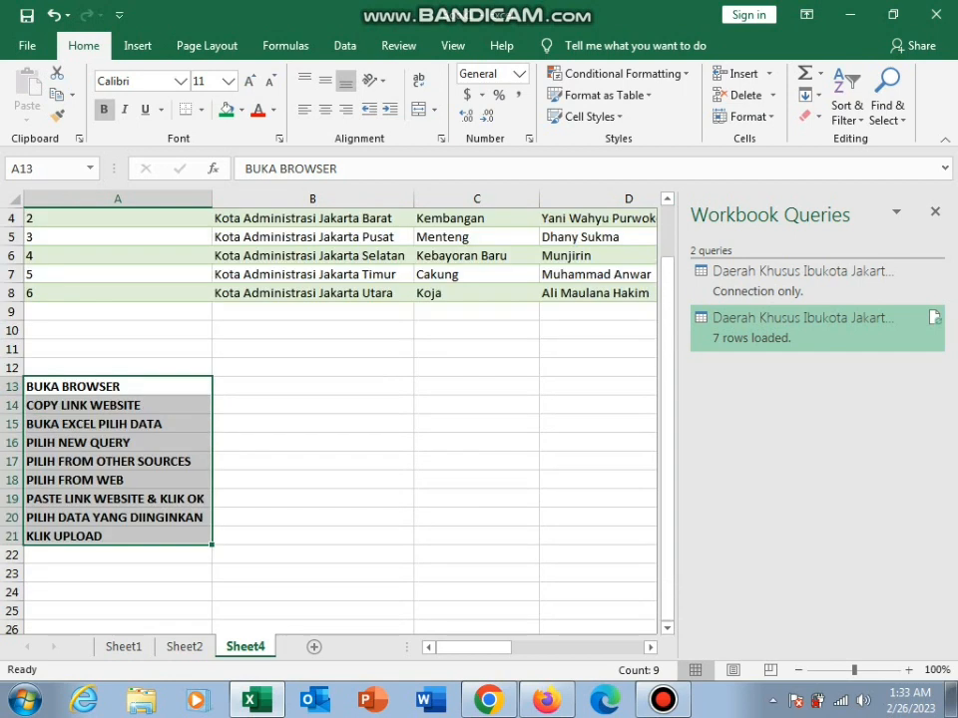
# - Close the Workbook Queries pane so the area and population columns show
pyautogui.click(116, 387)
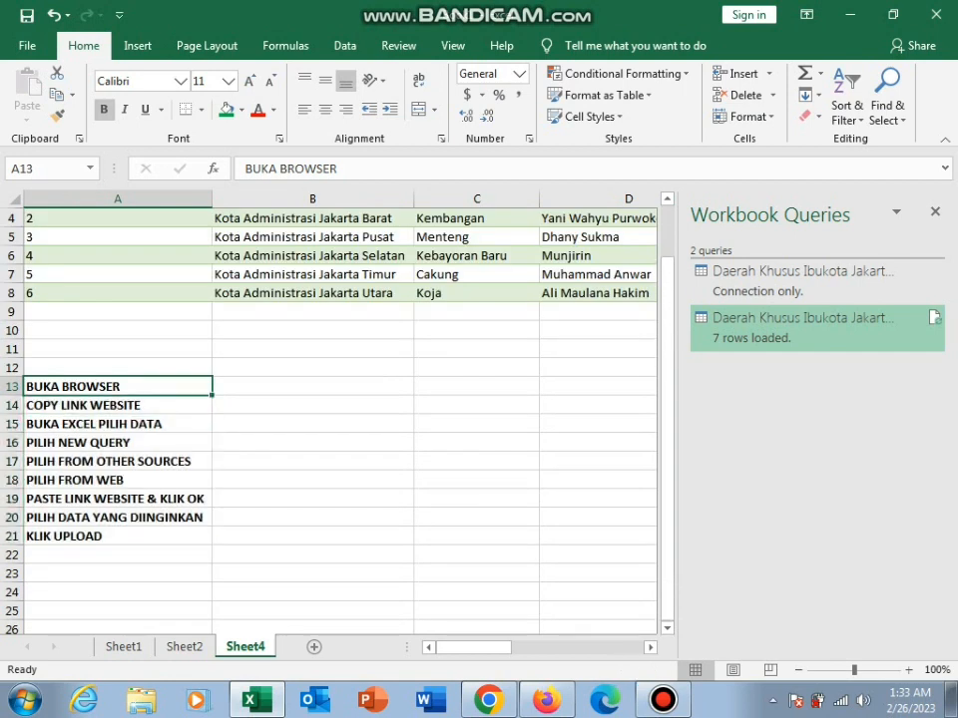
pyautogui.click(934, 211)
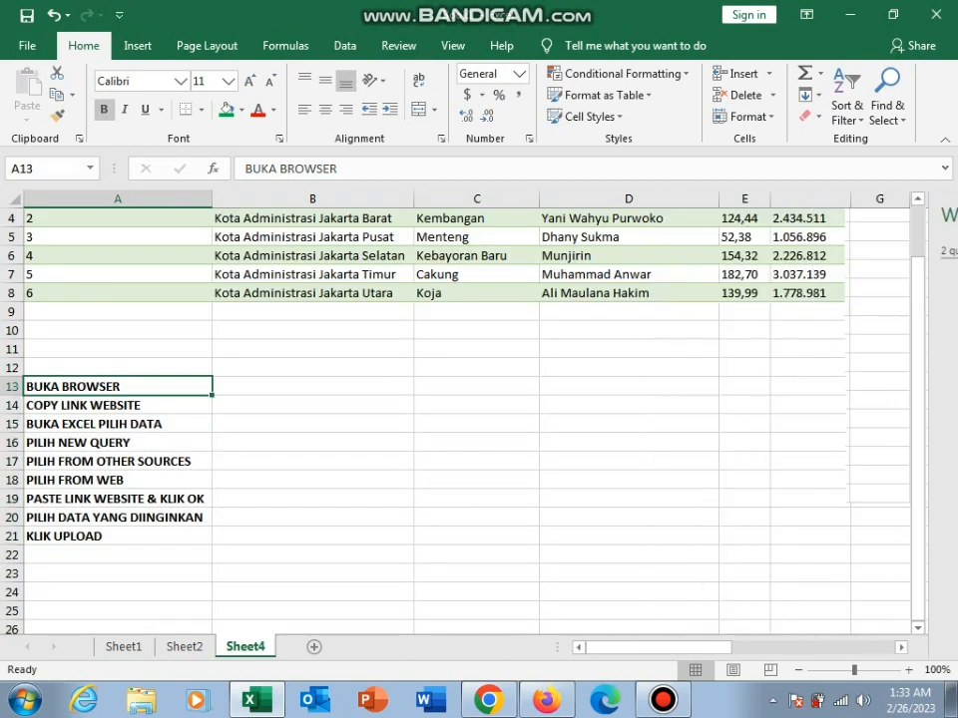